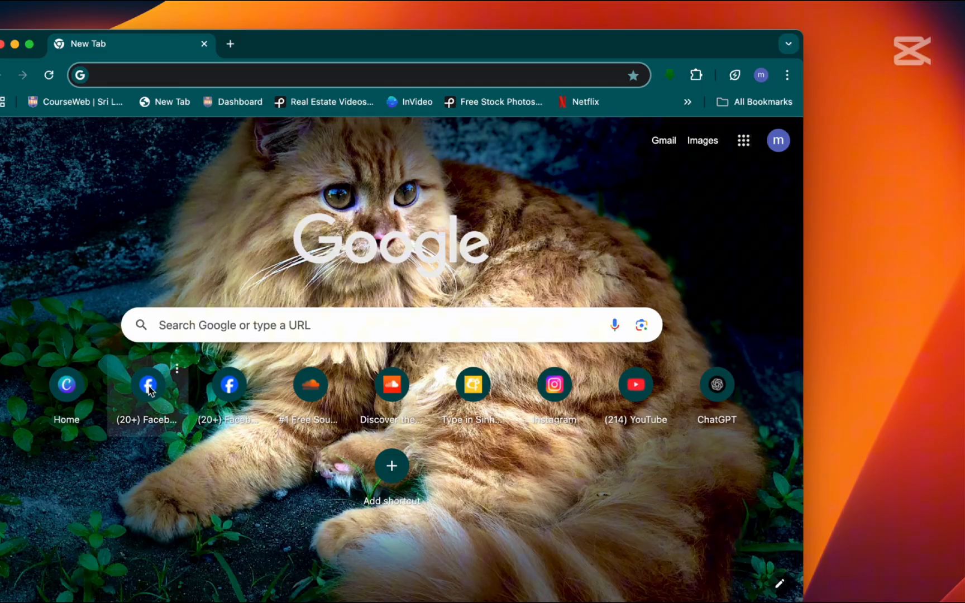
Open Facebook from the new-tab tile and drag its URL onto the desktop as a shortcut.
{"action": "left_click", "coordinate": [148, 384]}
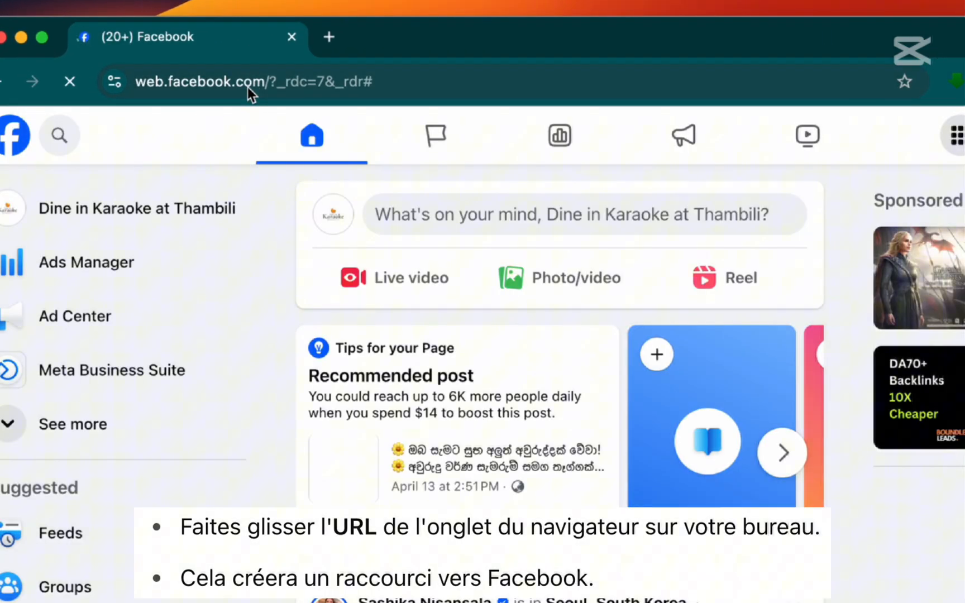
{"action": "left_click", "coordinate": [253, 82]}
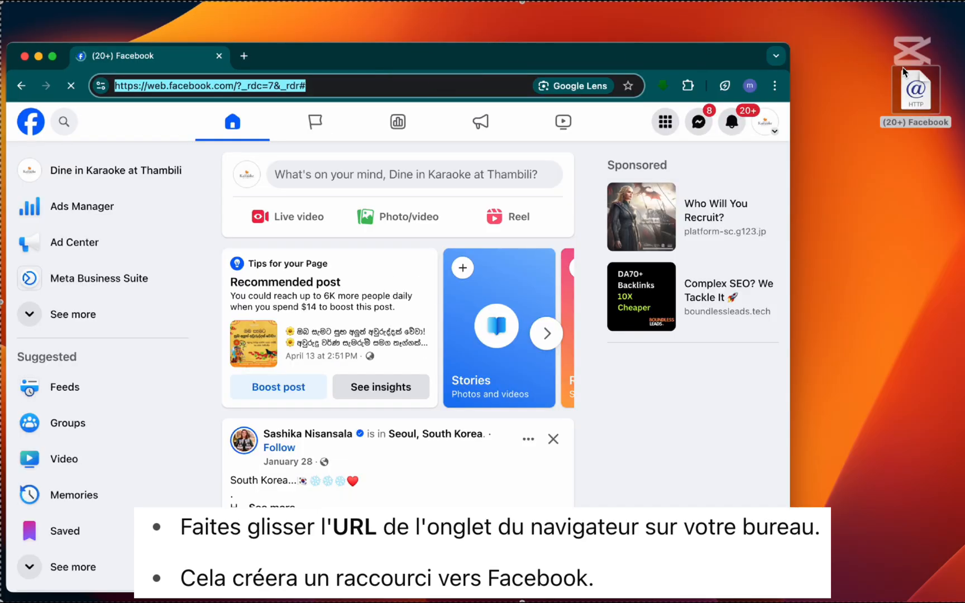
{"action": "left_click", "coordinate": [243, 56]}
{"action": "type", "text": "macosicons"}
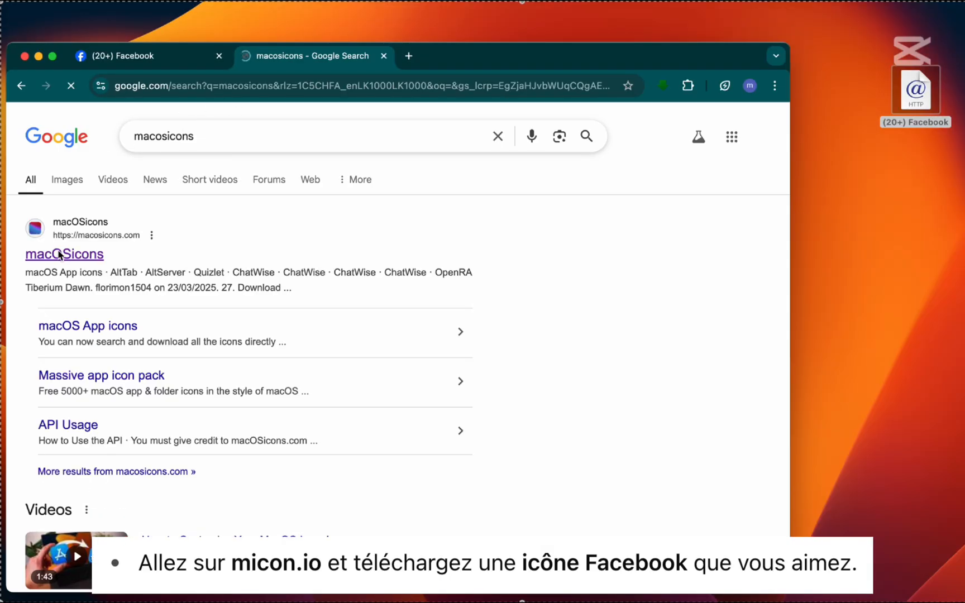
Open the macOSicons site from the search results and download a Facebook icon PNG.
{"action": "left_click", "coordinate": [63, 255]}
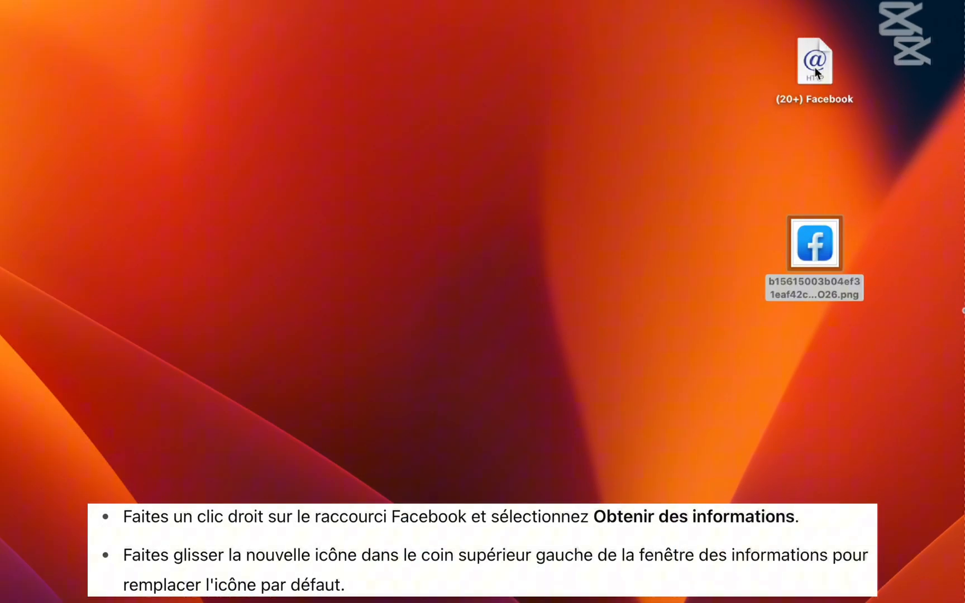
Use Get Info on the Facebook shortcut and drop the downloaded PNG onto its icon.
{"action": "right_click", "coordinate": [813, 61]}
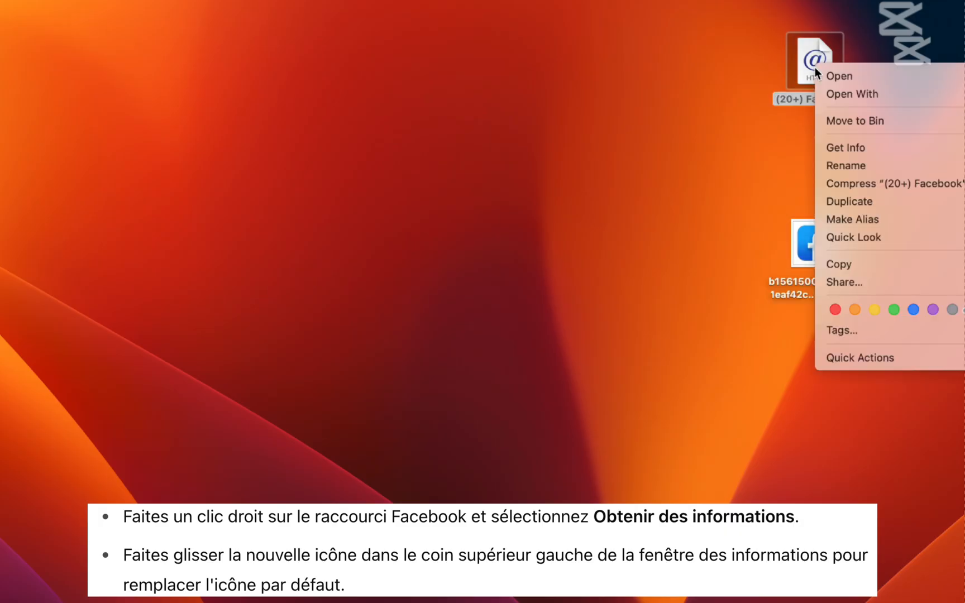
{"action": "left_click", "coordinate": [846, 147]}
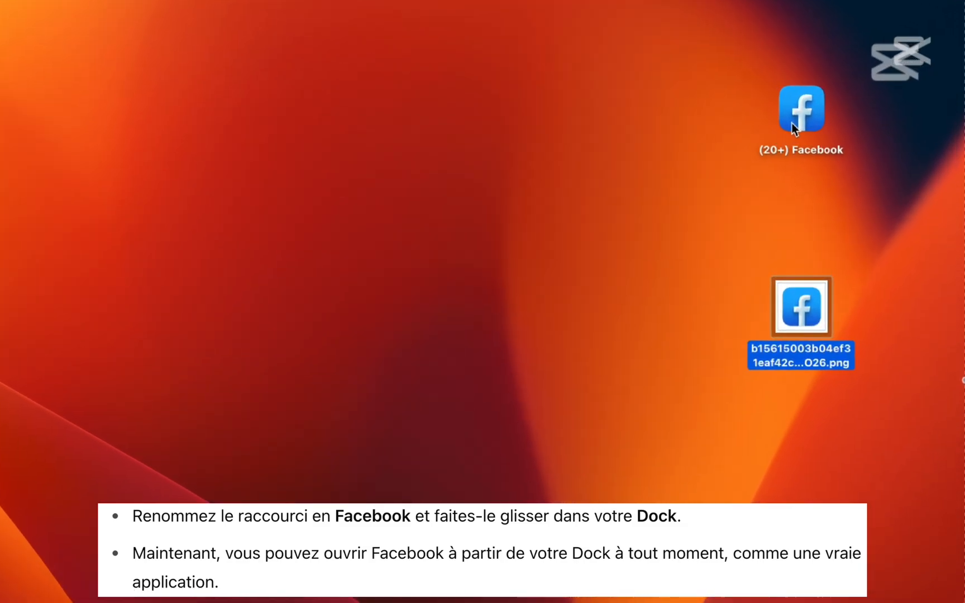
Rename the desktop shortcut to 'facebook' and confirm it opens the Facebook feed.
{"action": "right_click", "coordinate": [801, 109]}
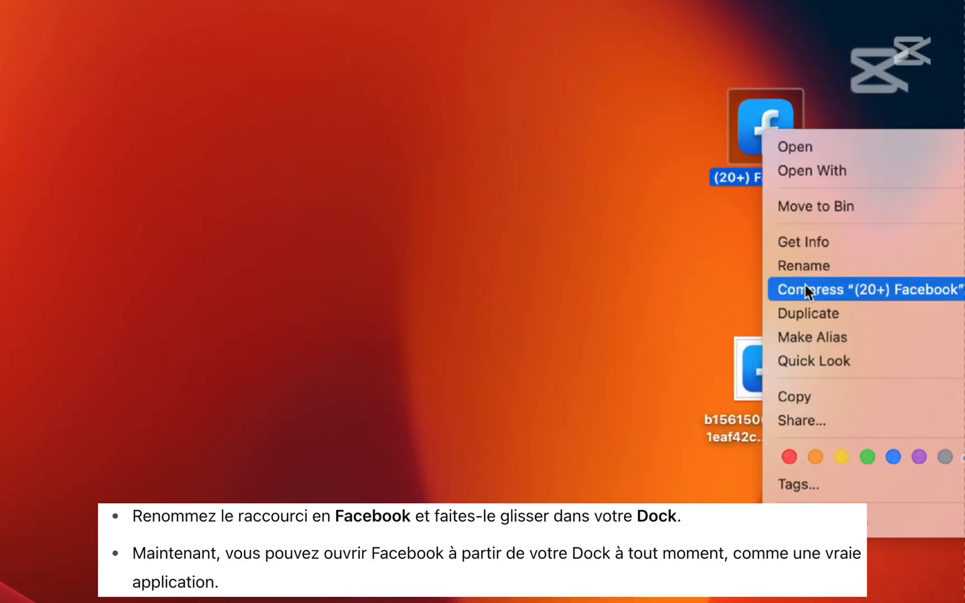
{"action": "left_click", "coordinate": [804, 266]}
{"action": "type", "text": "facebook"}
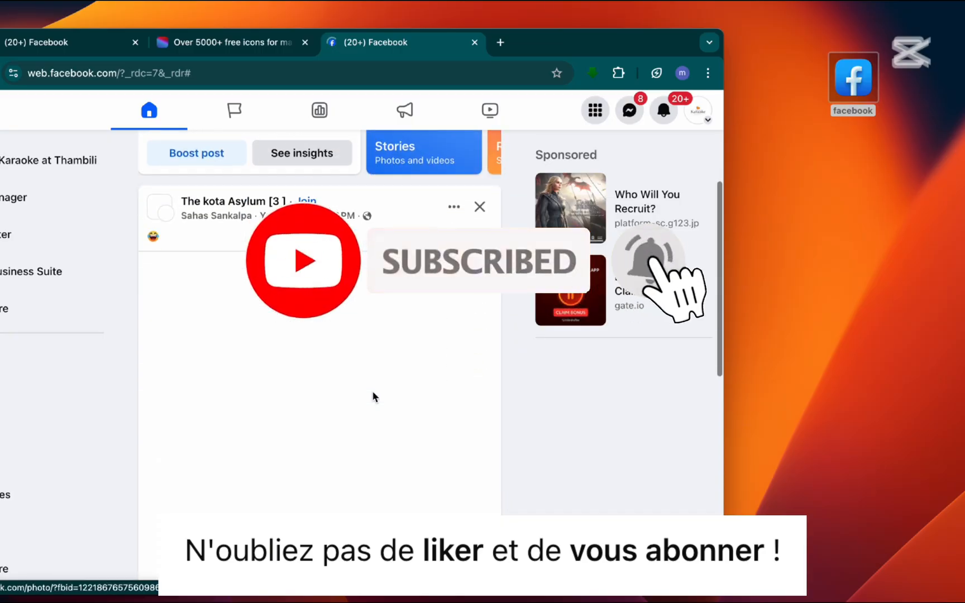
{"action": "scroll", "scroll_direction": "down", "scroll_amount": 3}
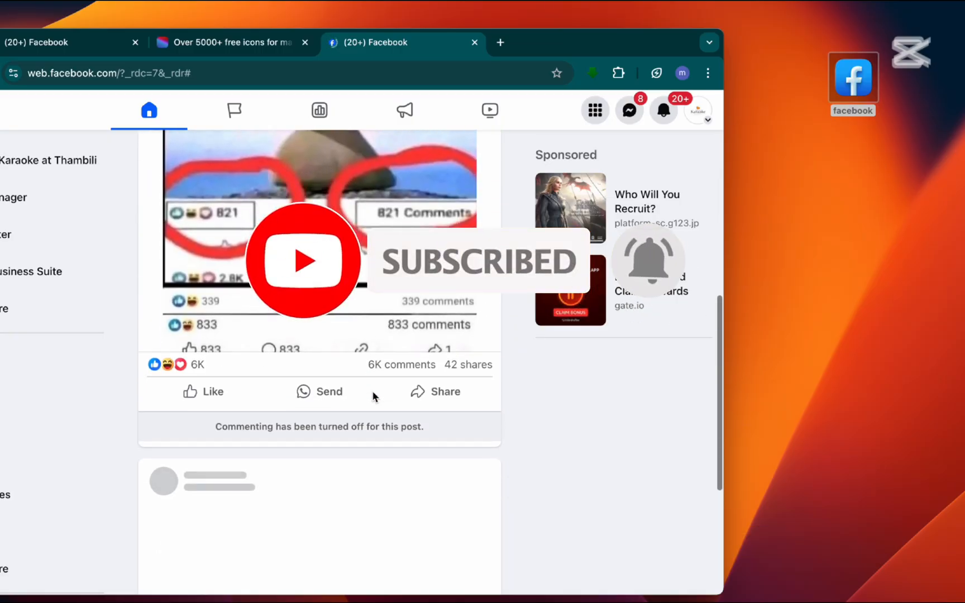